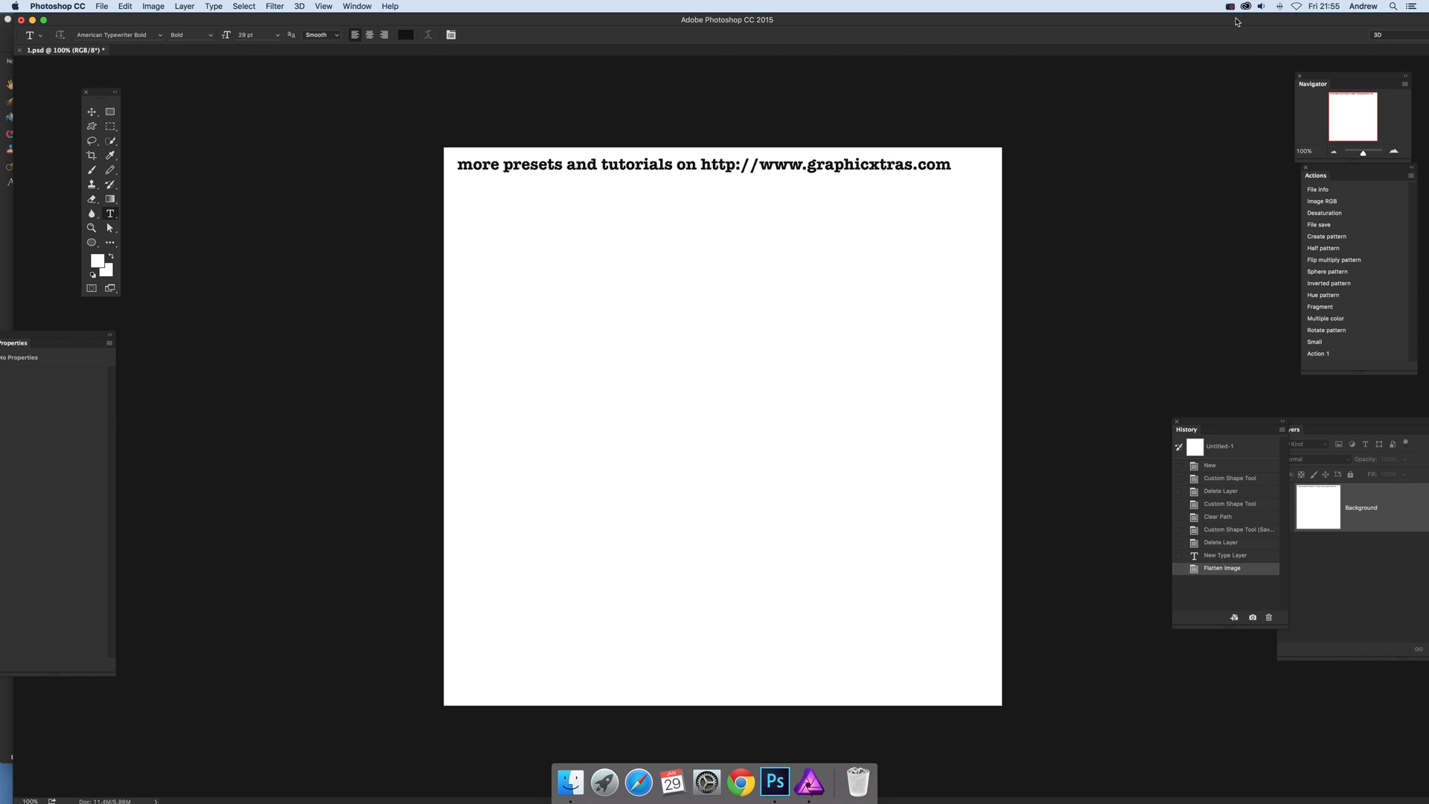
pyautogui.moveTo(547, 16)
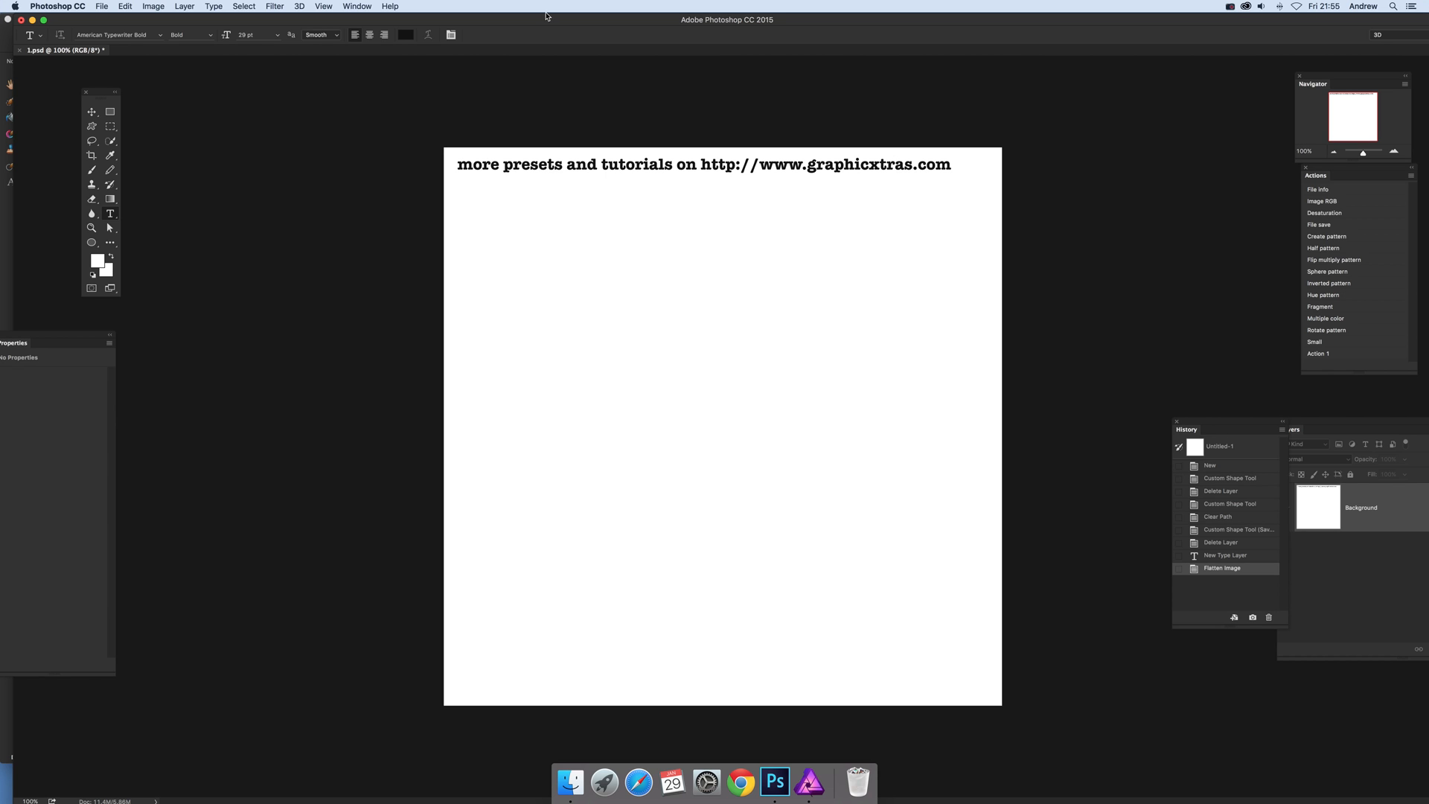
# - Activate the Custom Shape Tool and bring up its drawing-mode choices
pyautogui.click(93, 127)
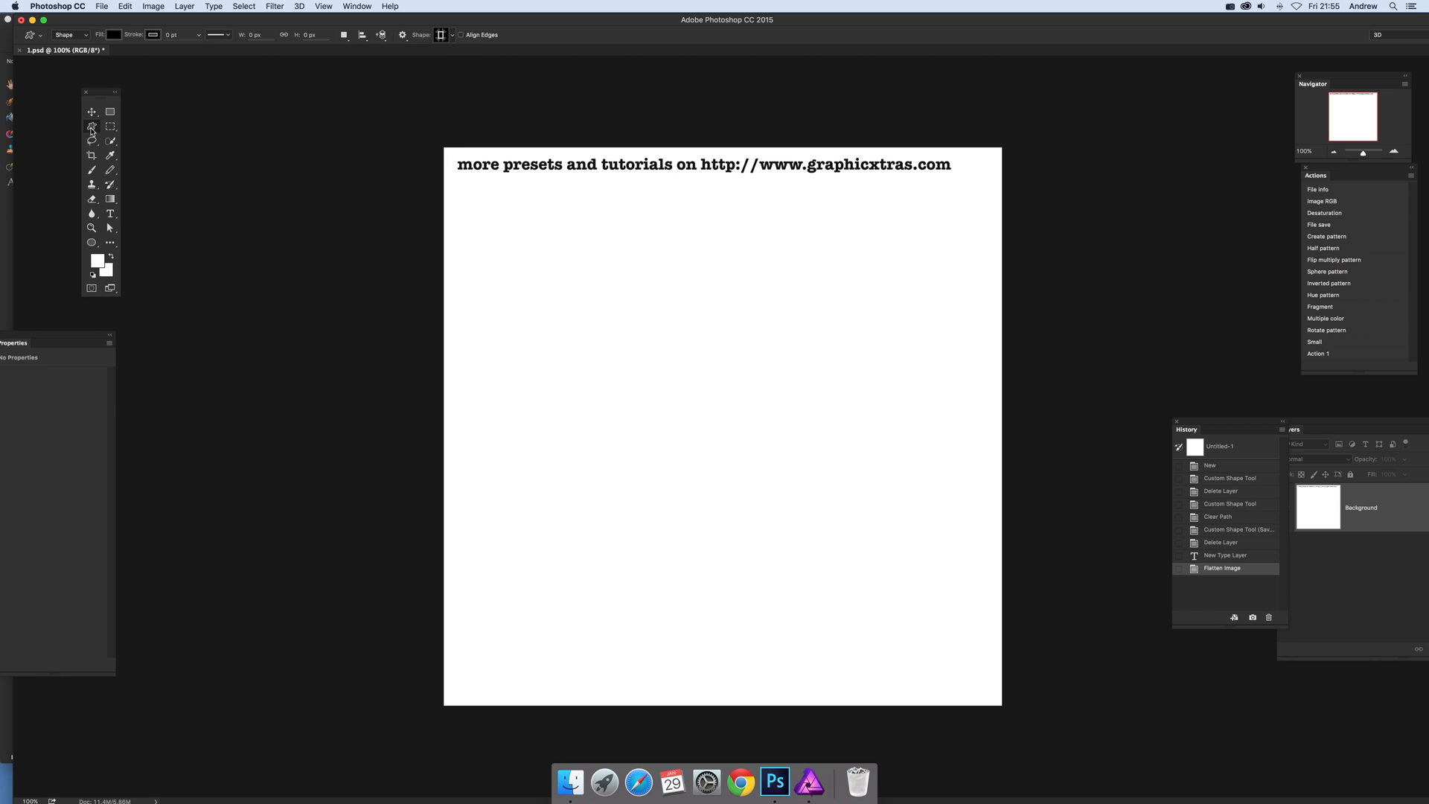
pyautogui.click(67, 35)
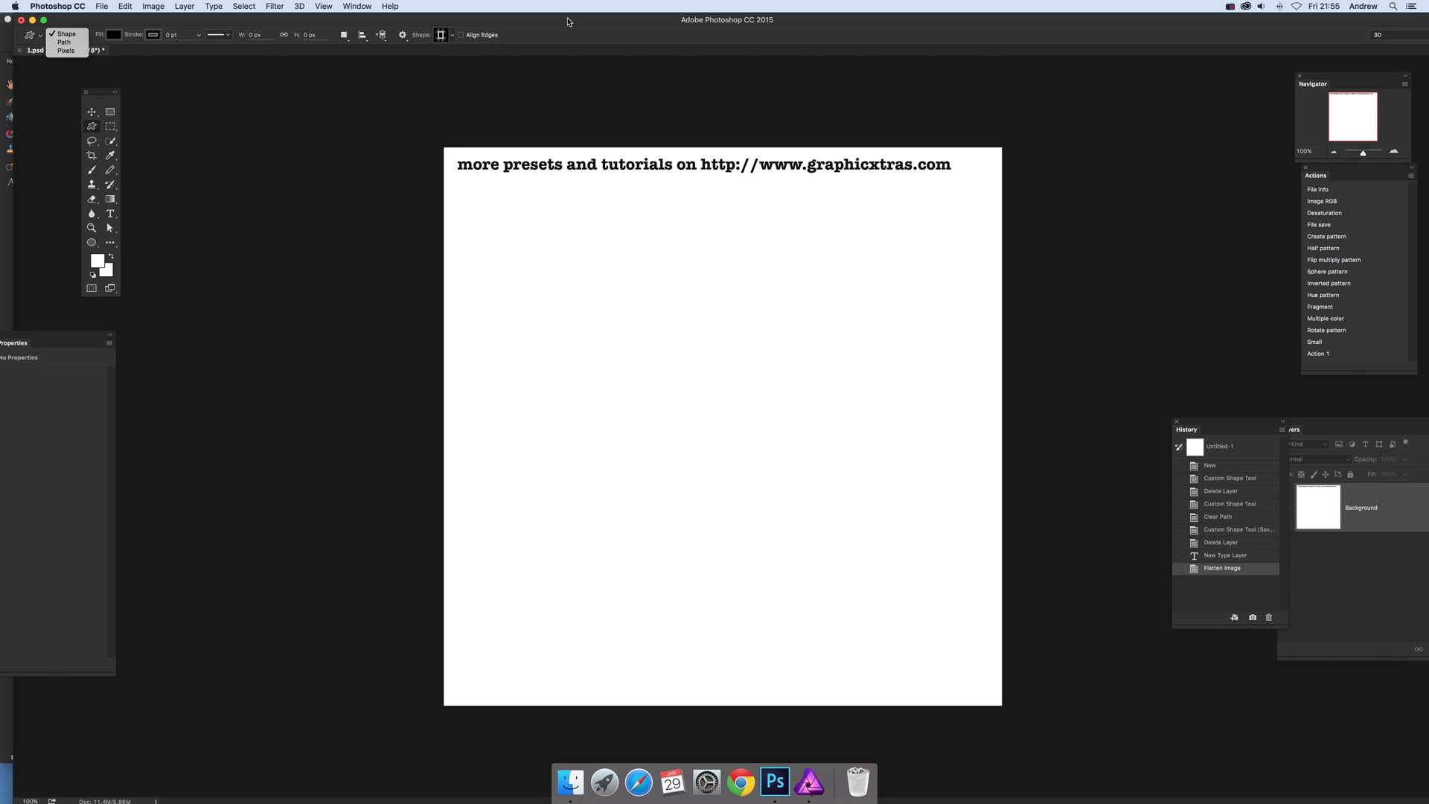
# - Draw seven ornamental frames in Shape mode, choosing a new frame from the picker for each layer
pyautogui.click(449, 34)
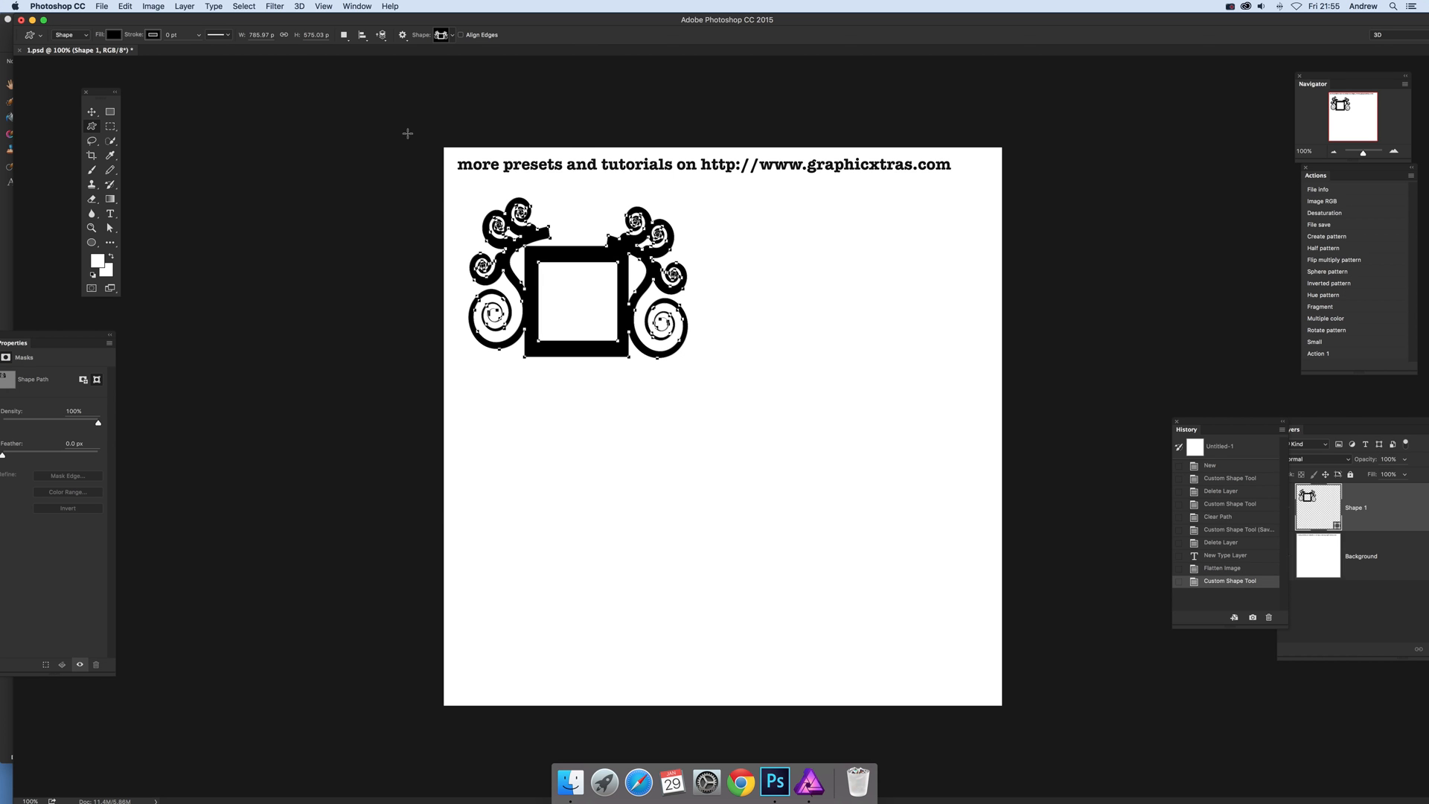
pyautogui.click(441, 34)
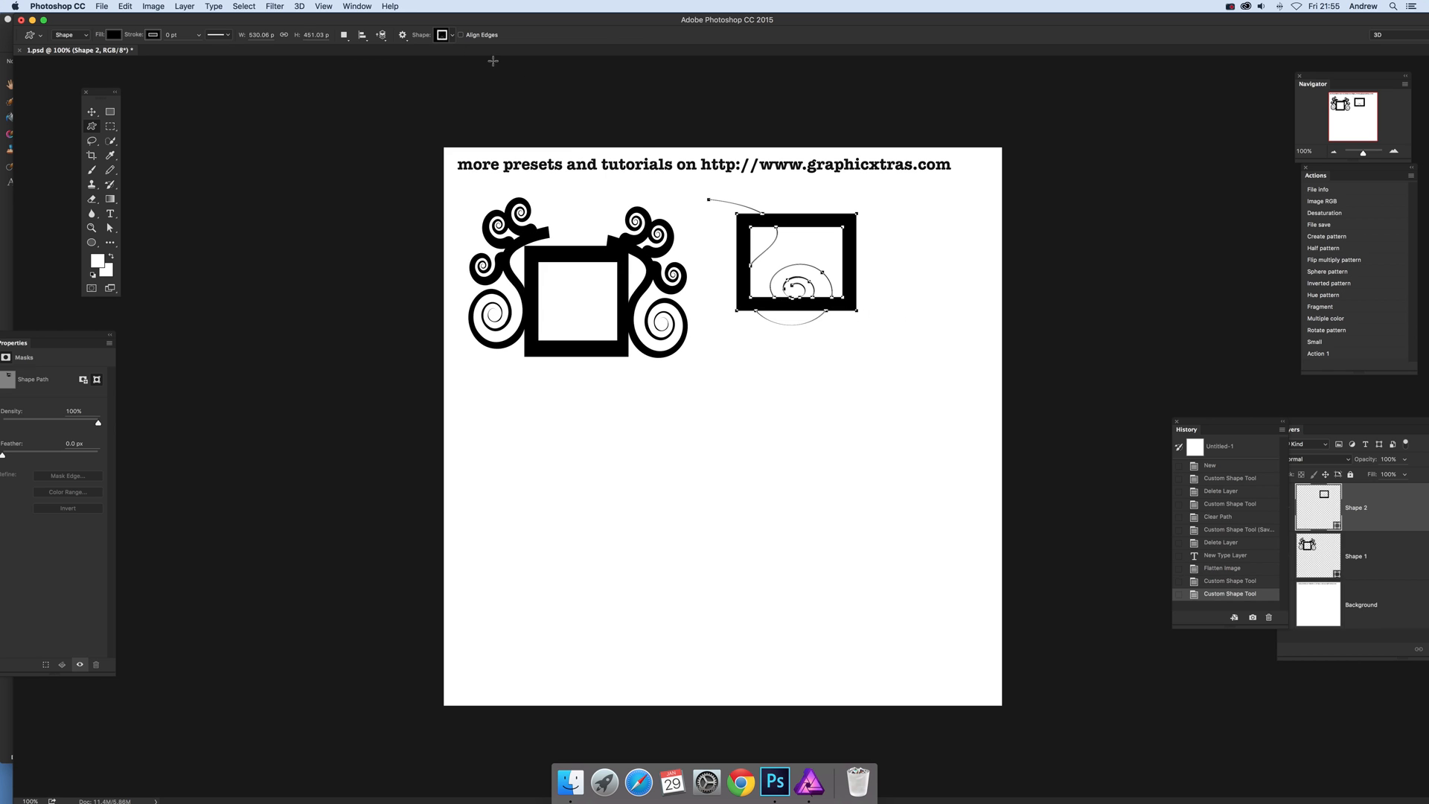
pyautogui.click(441, 34)
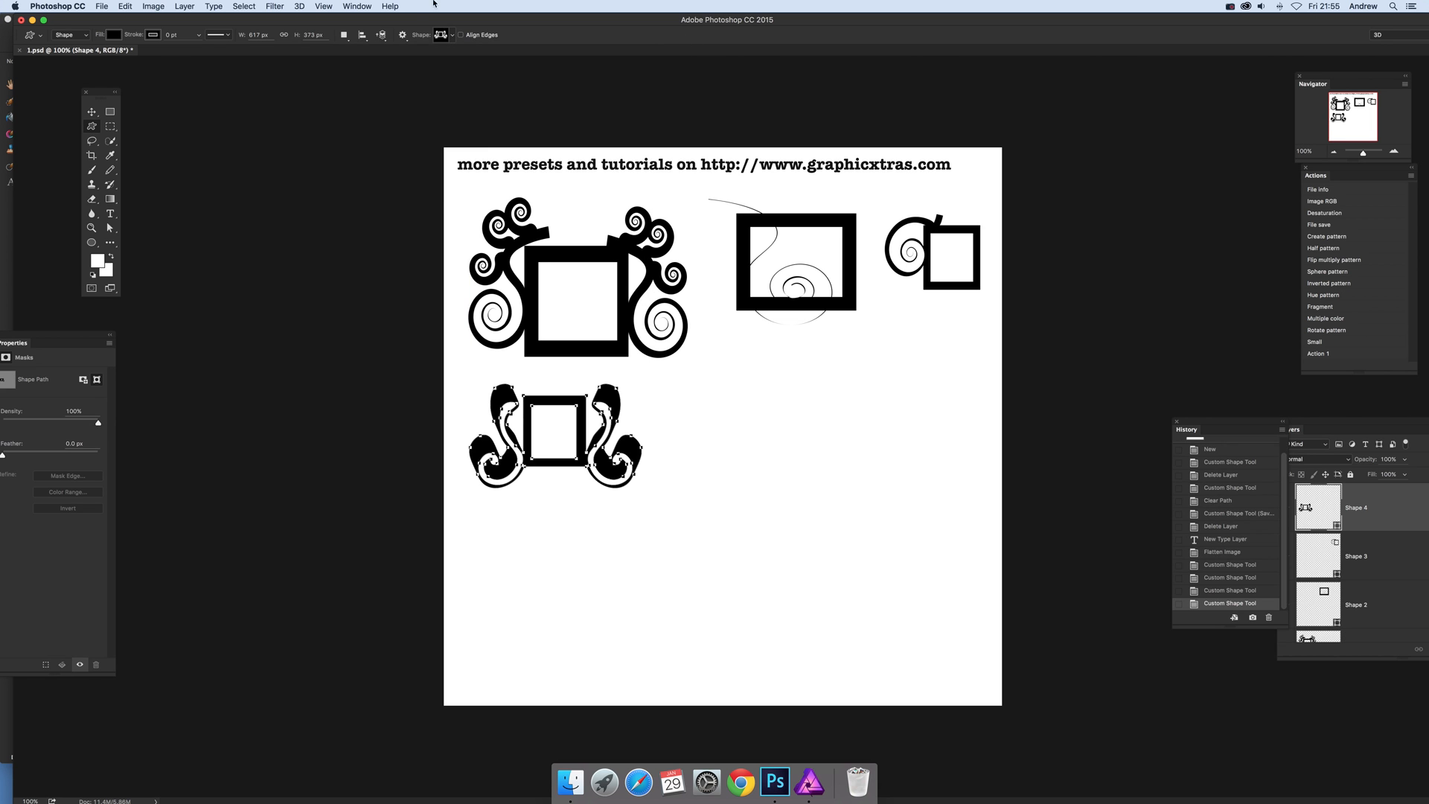
pyautogui.click(442, 35)
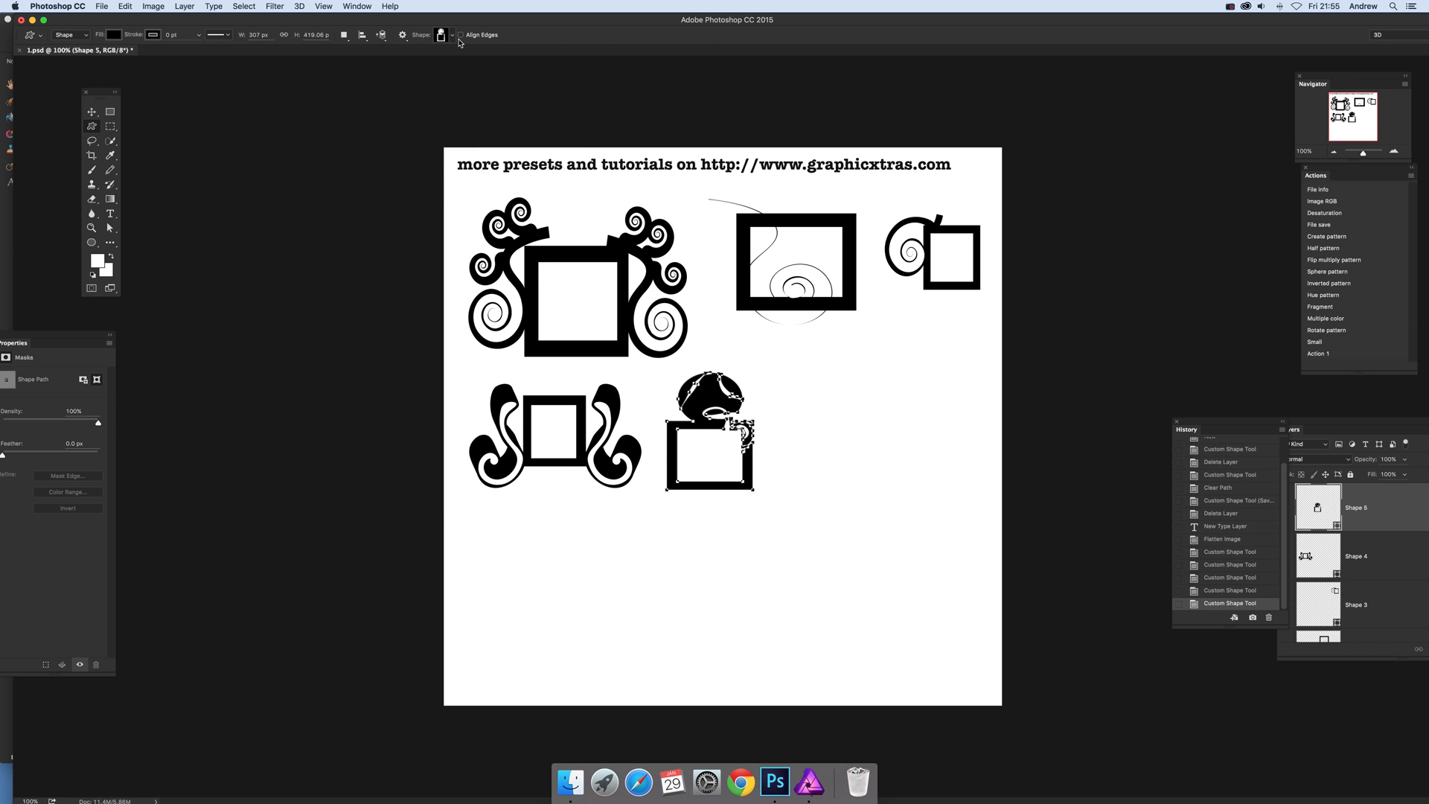
pyautogui.click(441, 34)
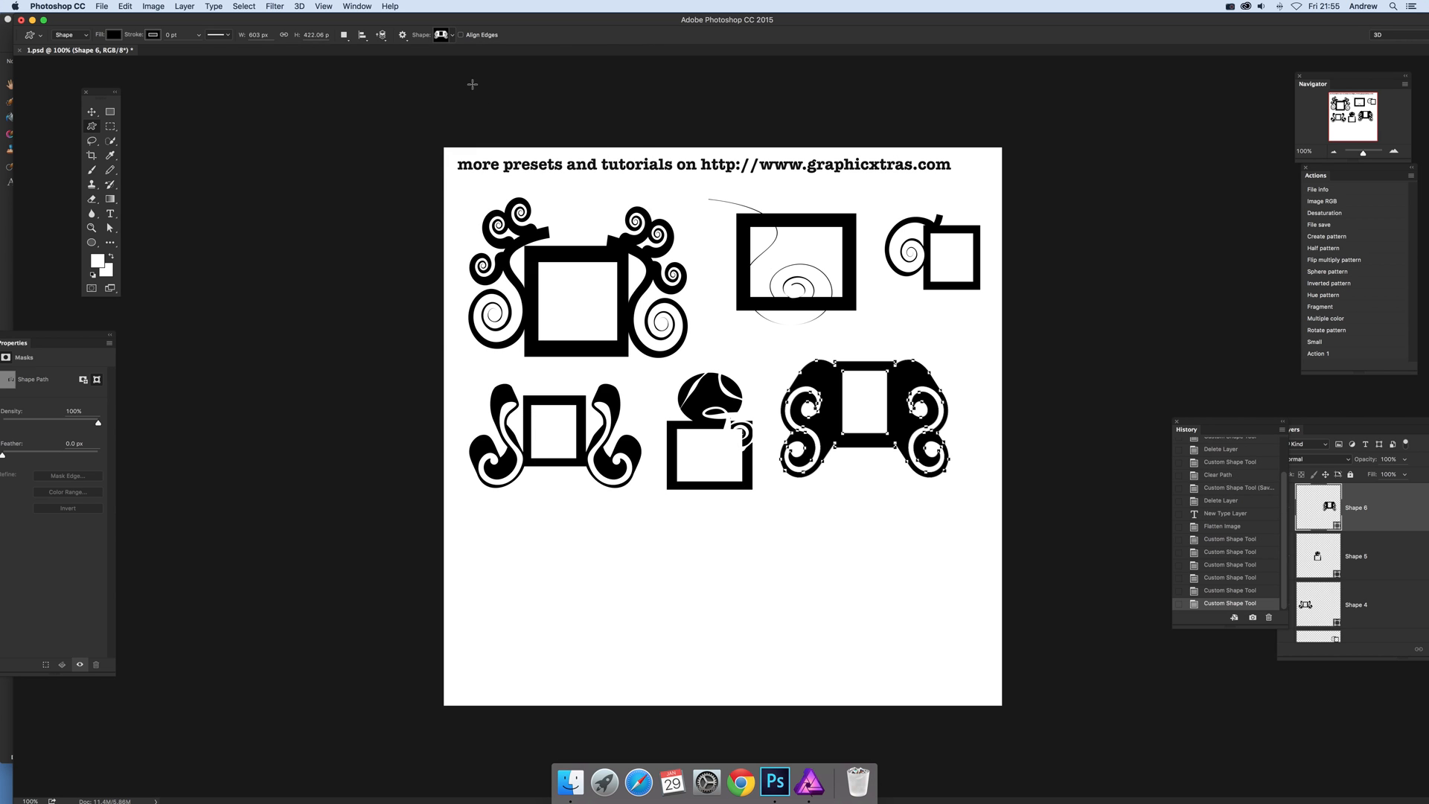
pyautogui.click(442, 34)
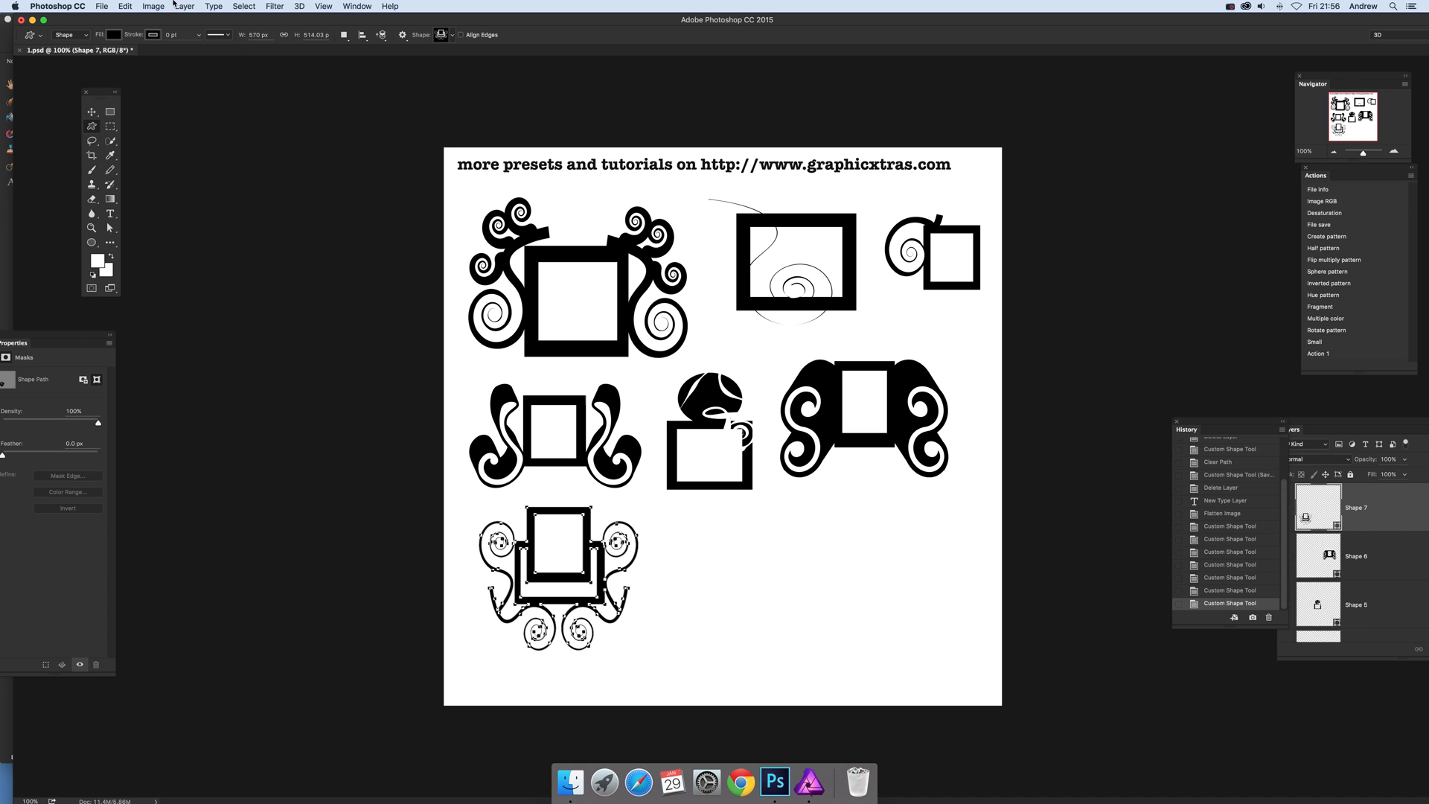
pyautogui.click(101, 6)
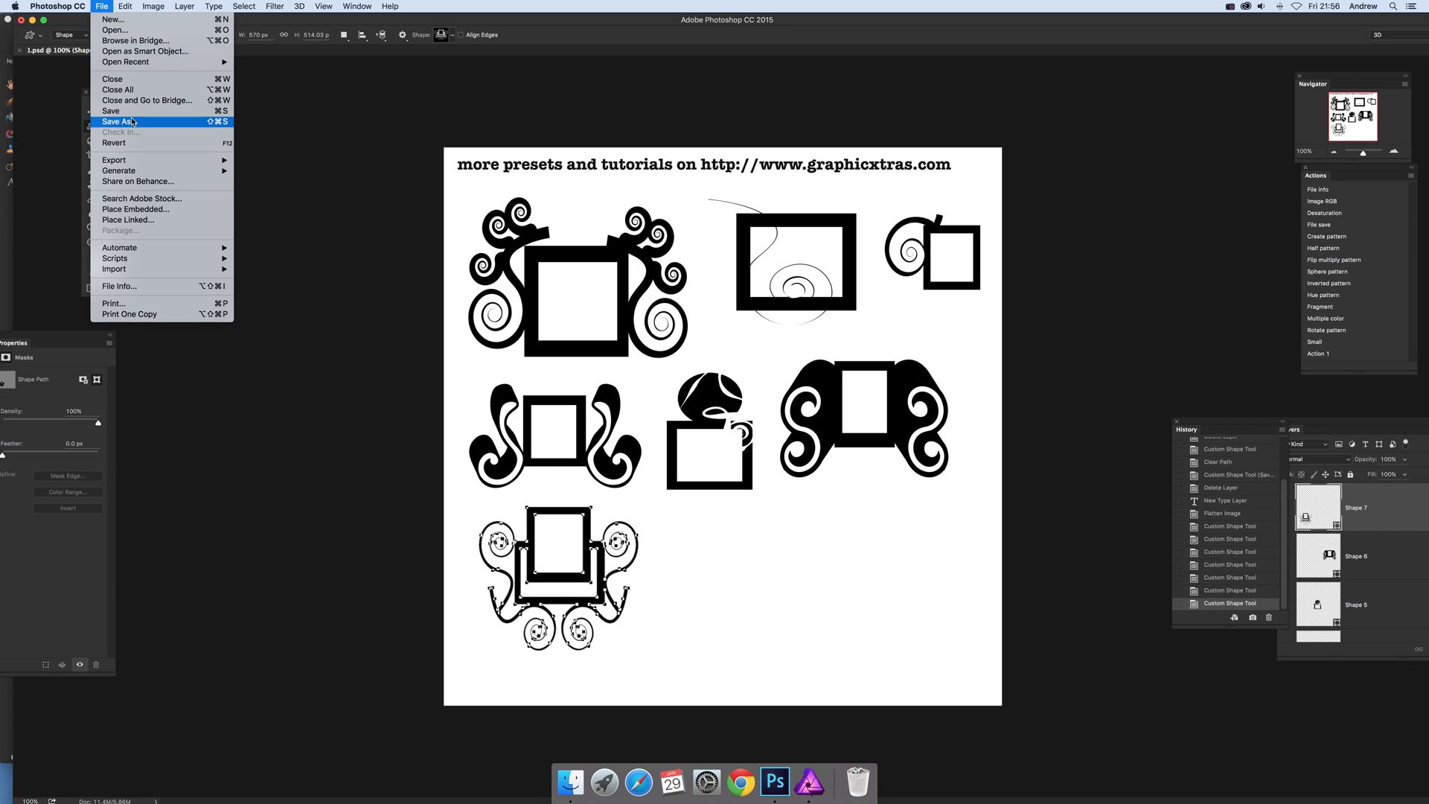
# - Save As 1.psd on the Desktop in Photoshop format with layers, replacing the existing file
pyautogui.click(117, 120)
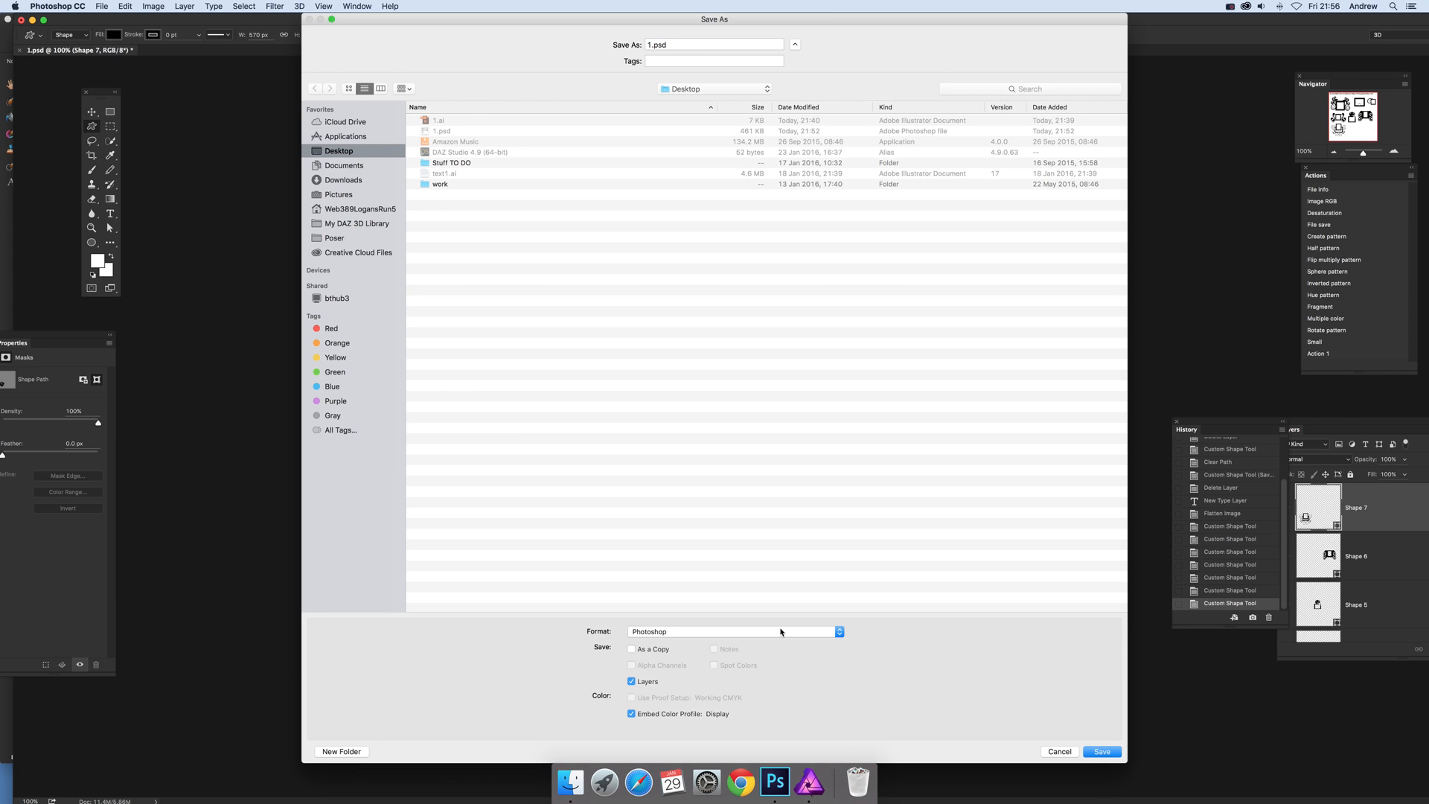
pyautogui.moveTo(598, 692)
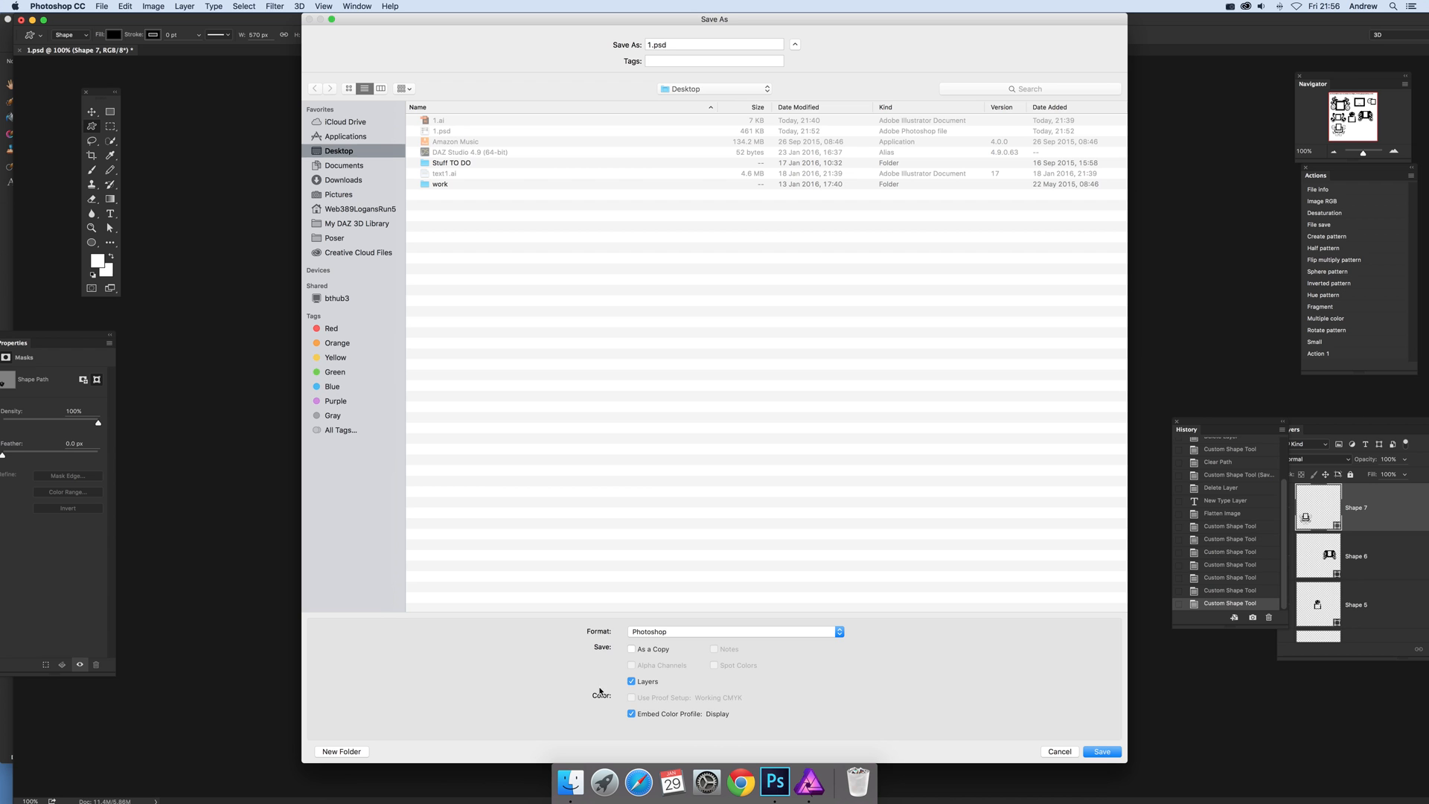
pyautogui.click(1102, 750)
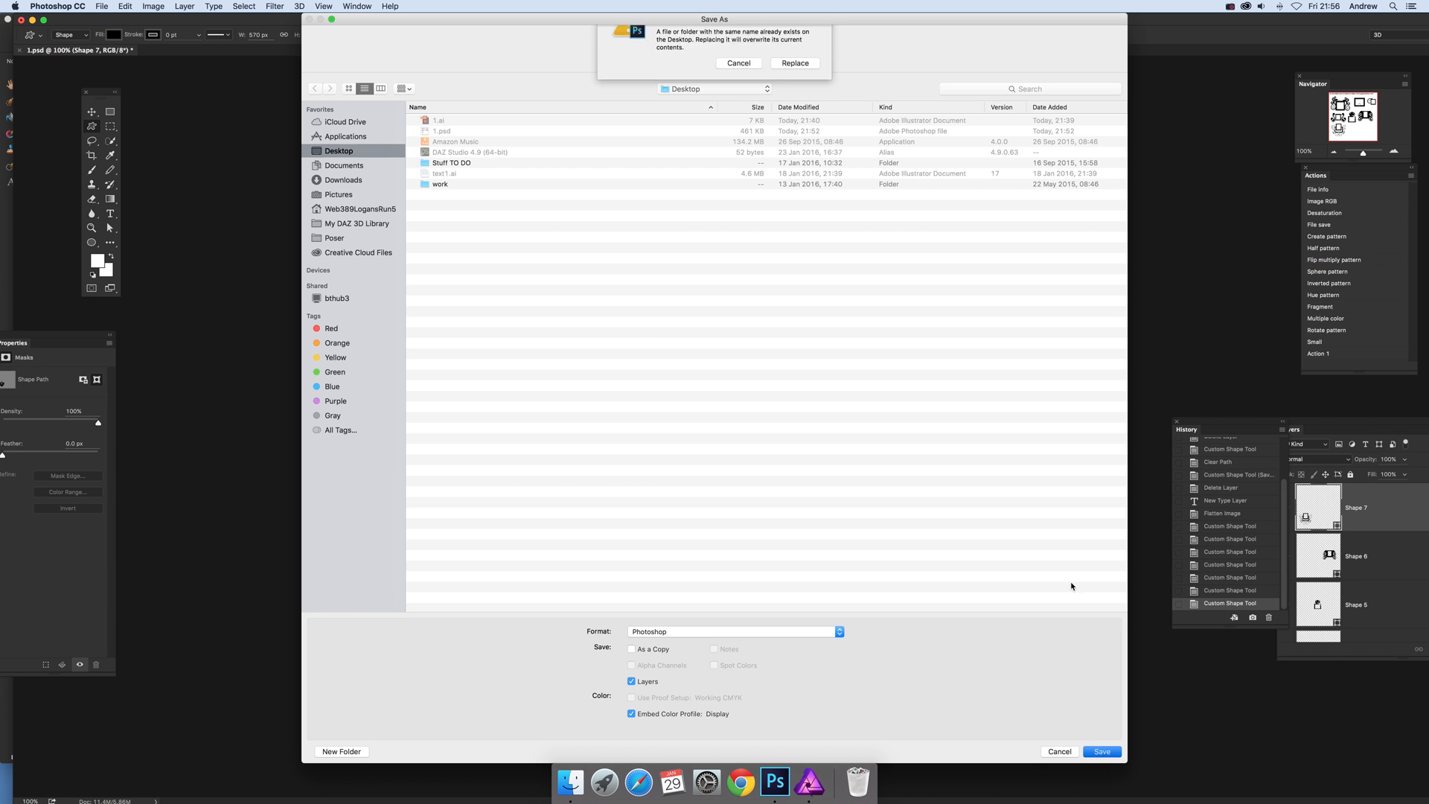
pyautogui.click(793, 62)
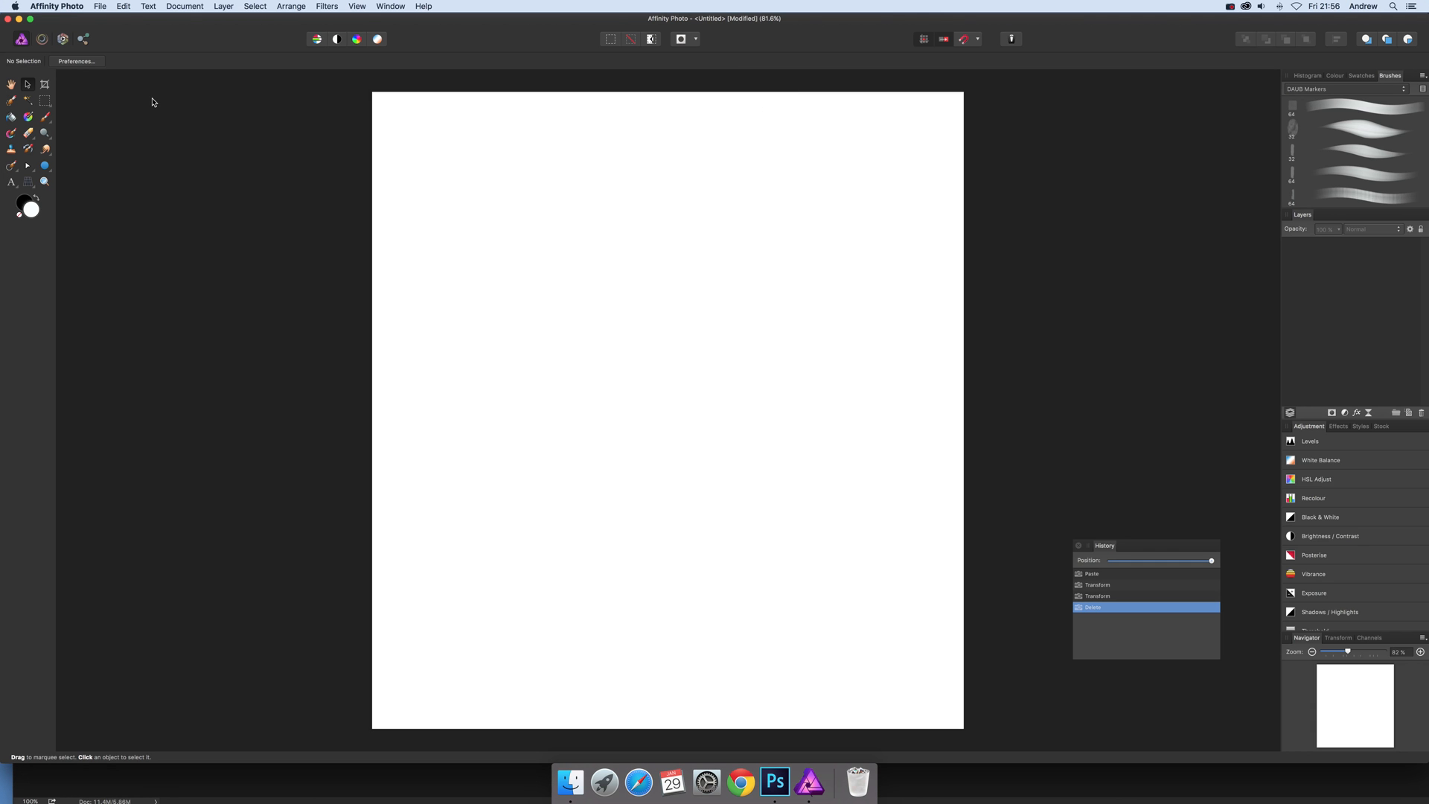
# - Open 1.psd from the Desktop in Affinity Photo as seven separate curve layers
pyautogui.click(100, 6)
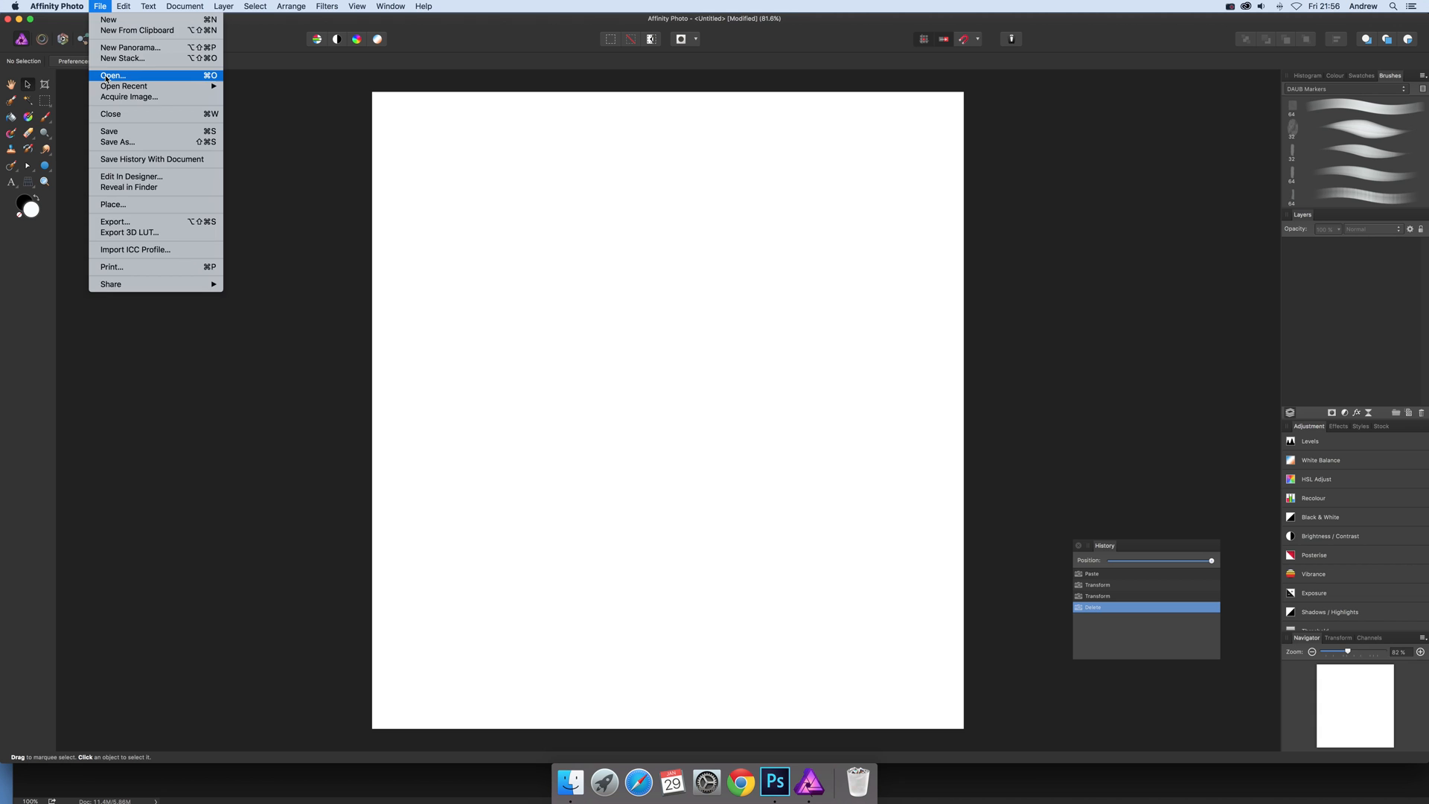
pyautogui.click(112, 76)
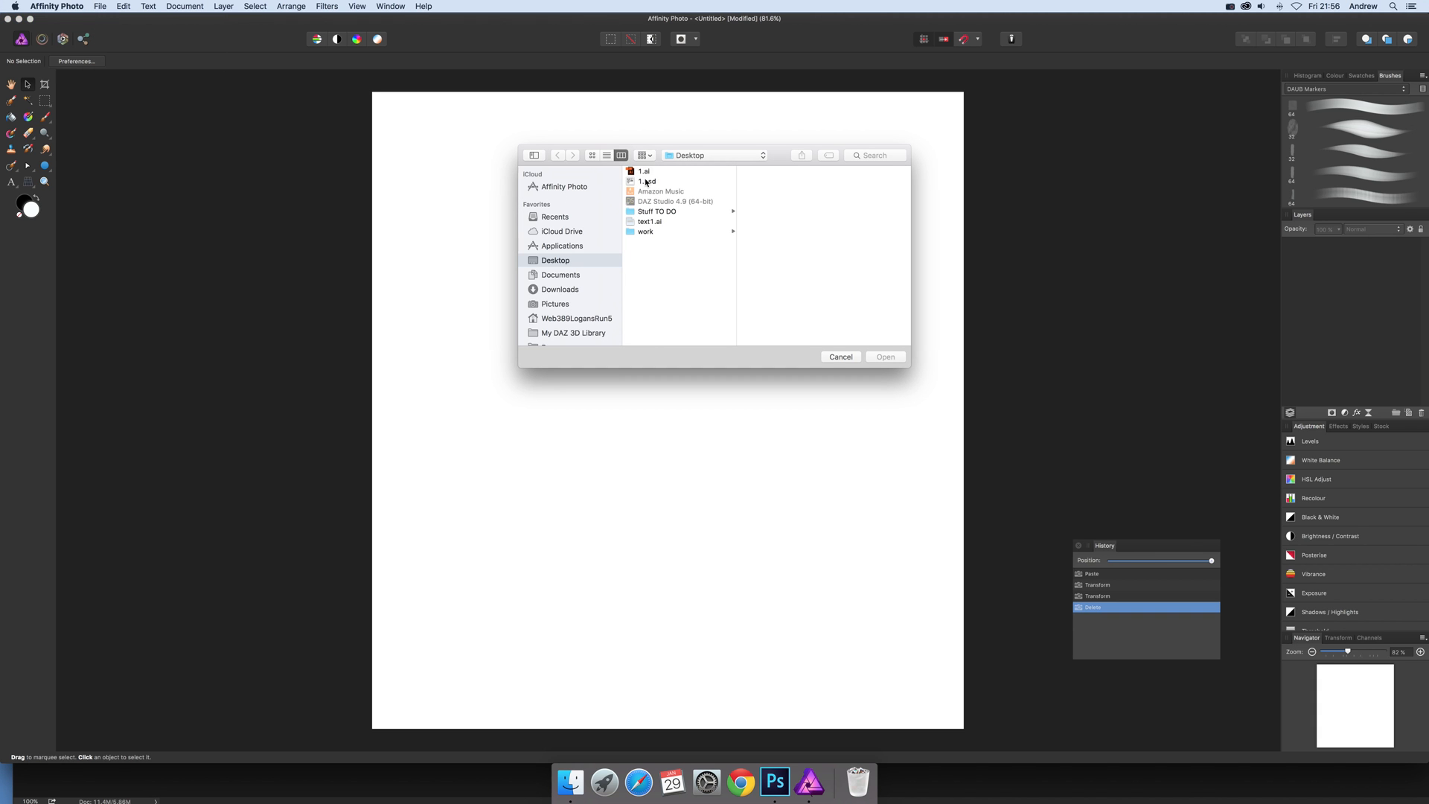
pyautogui.click(648, 180)
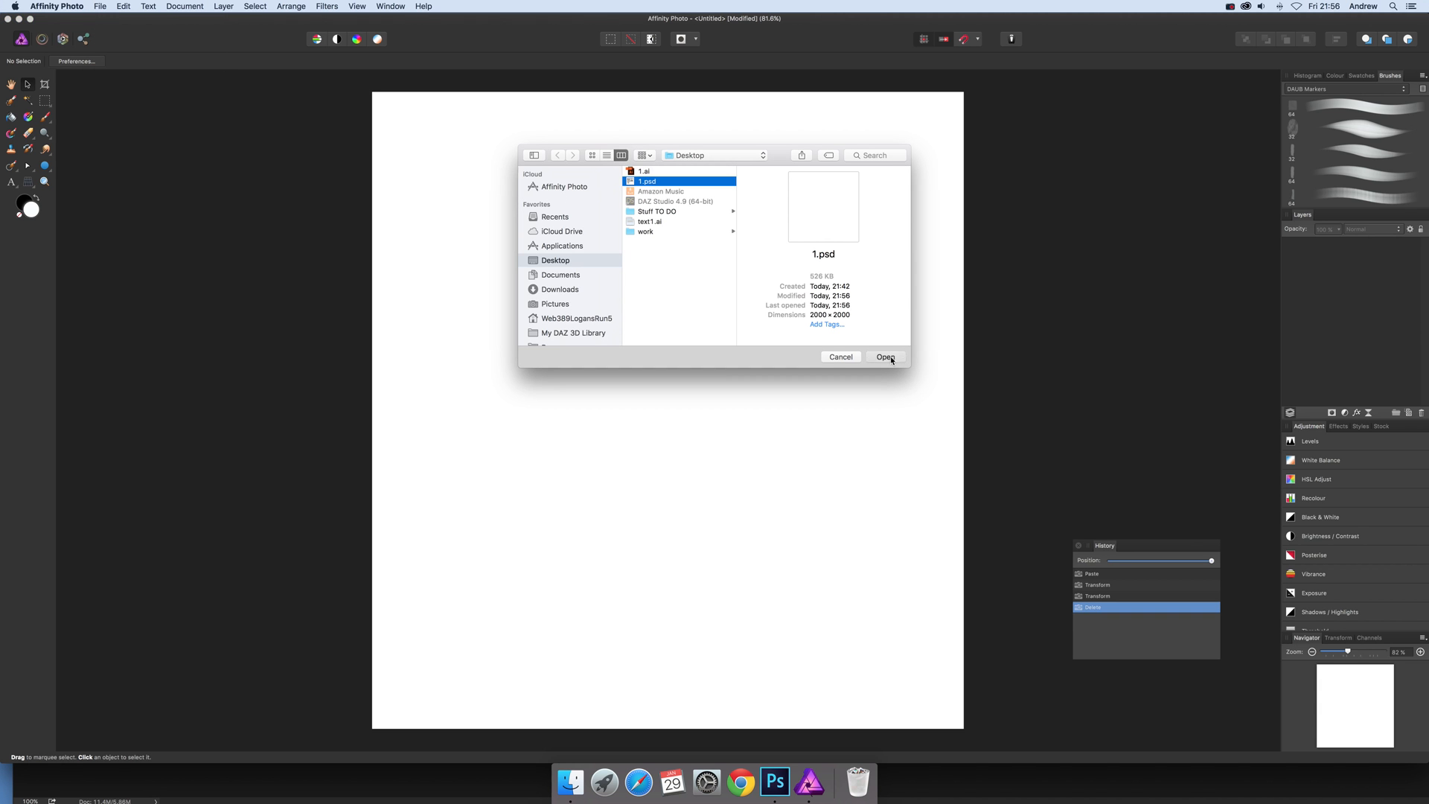
pyautogui.click(884, 356)
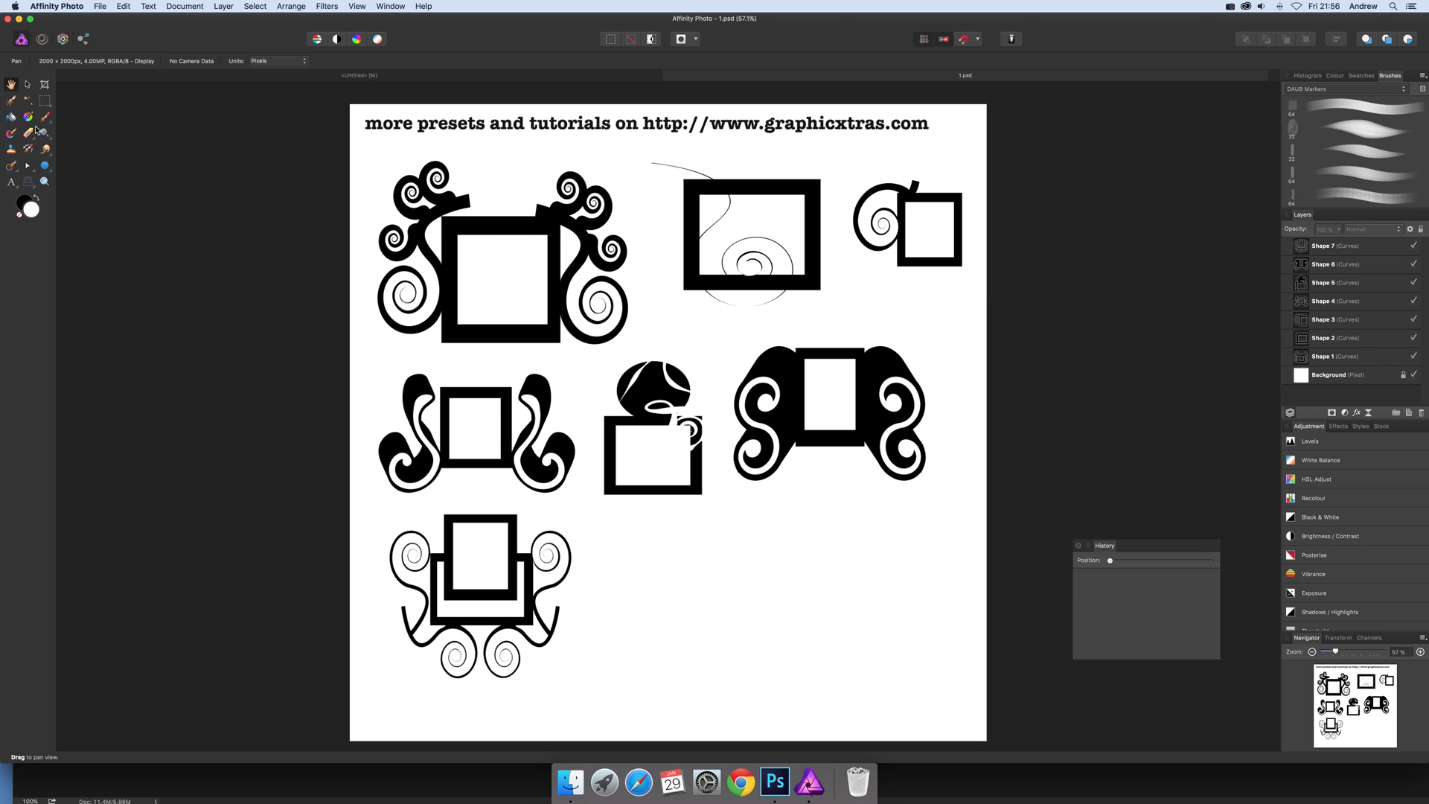
# - Select the top-right spiral frame with the Node Tool and drag its nodes into a wedge-shaped side
pyautogui.click(27, 84)
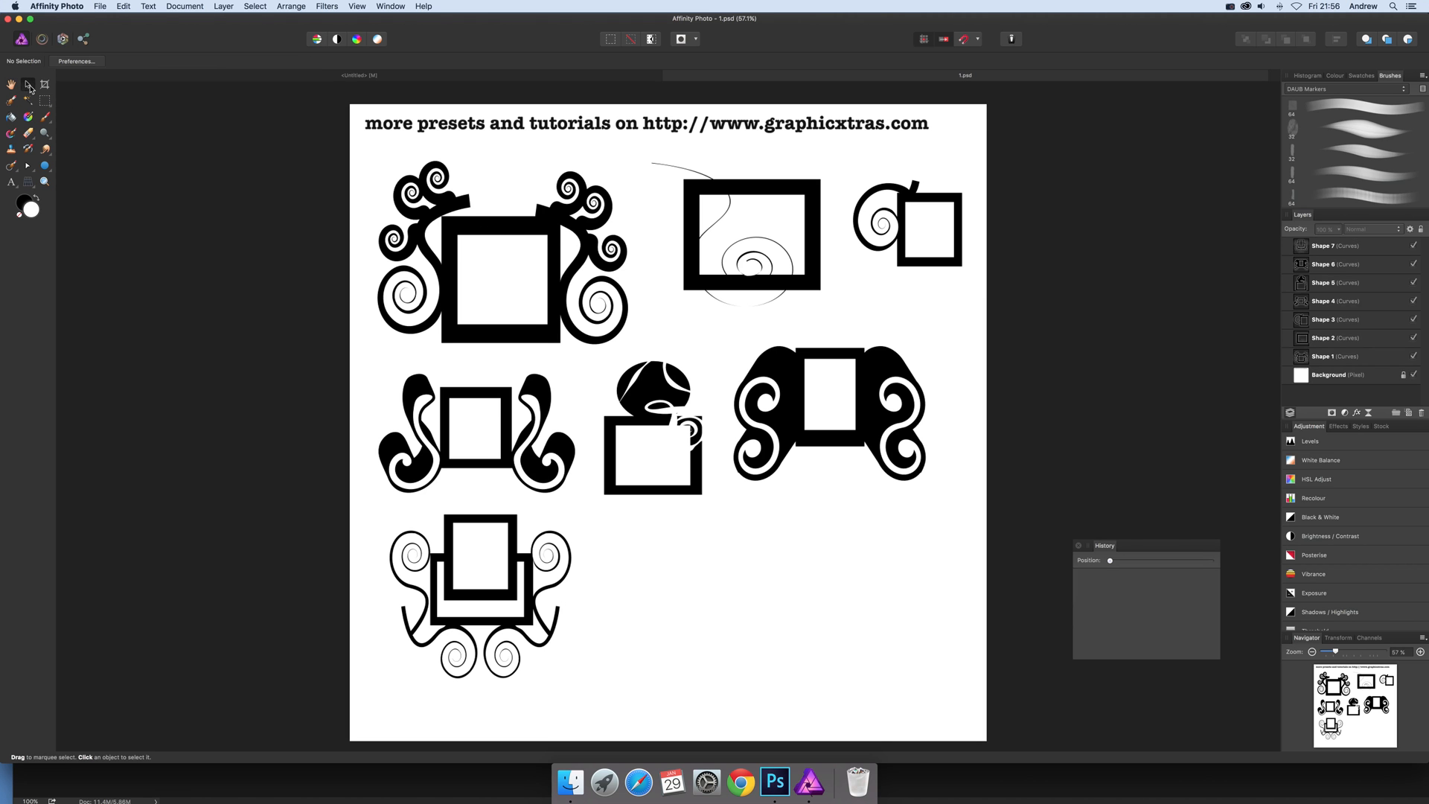
pyautogui.click(501, 230)
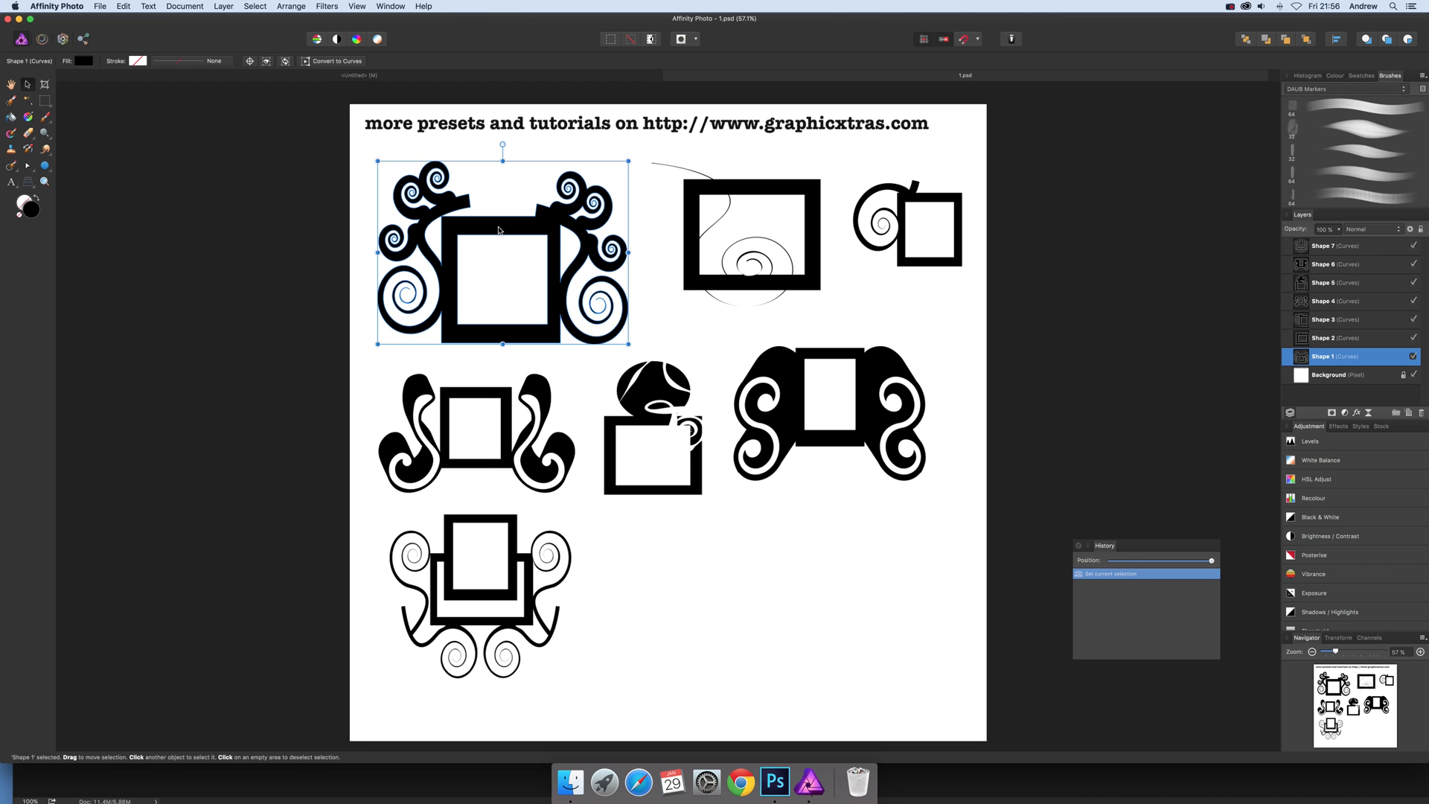
pyautogui.click(26, 165)
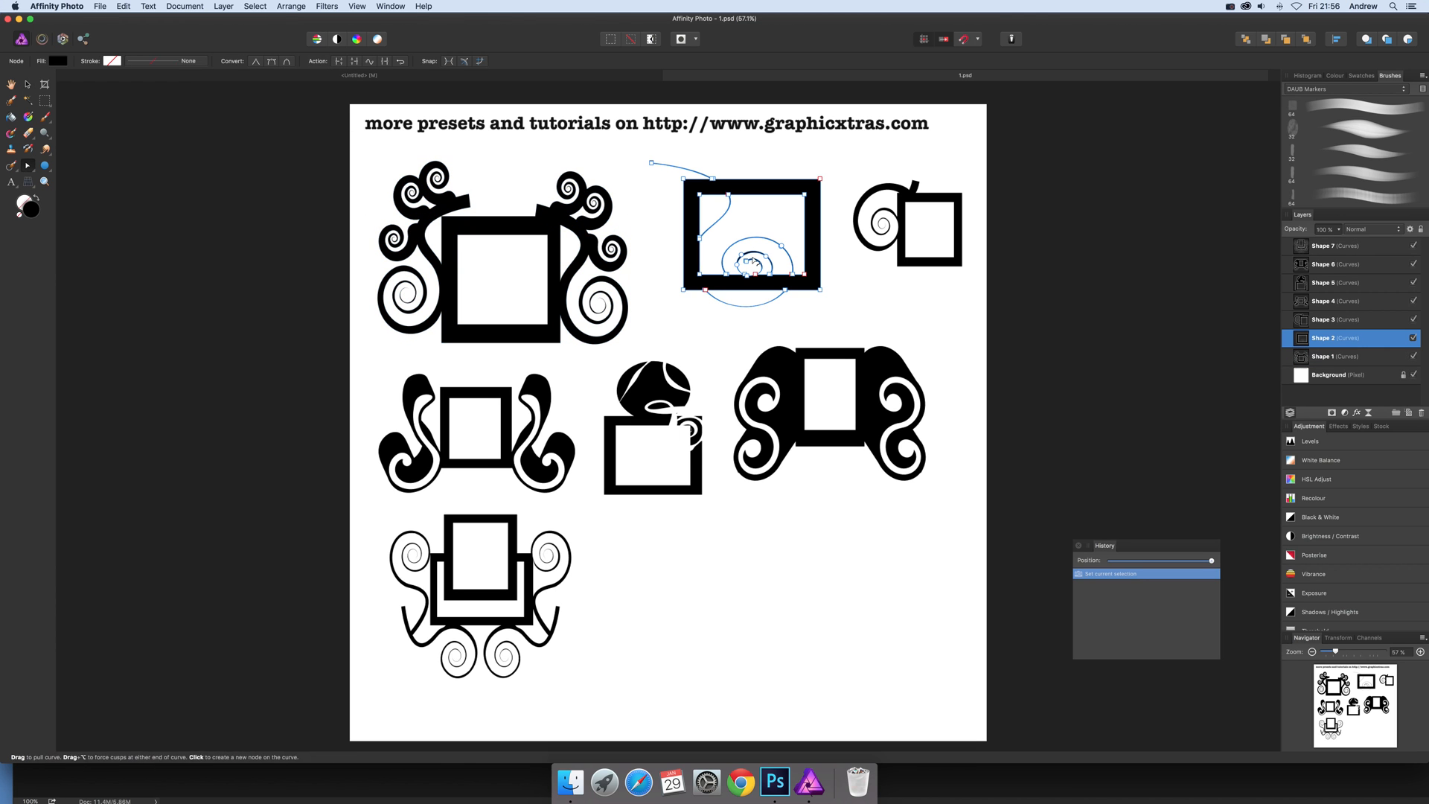
pyautogui.click(1338, 318)
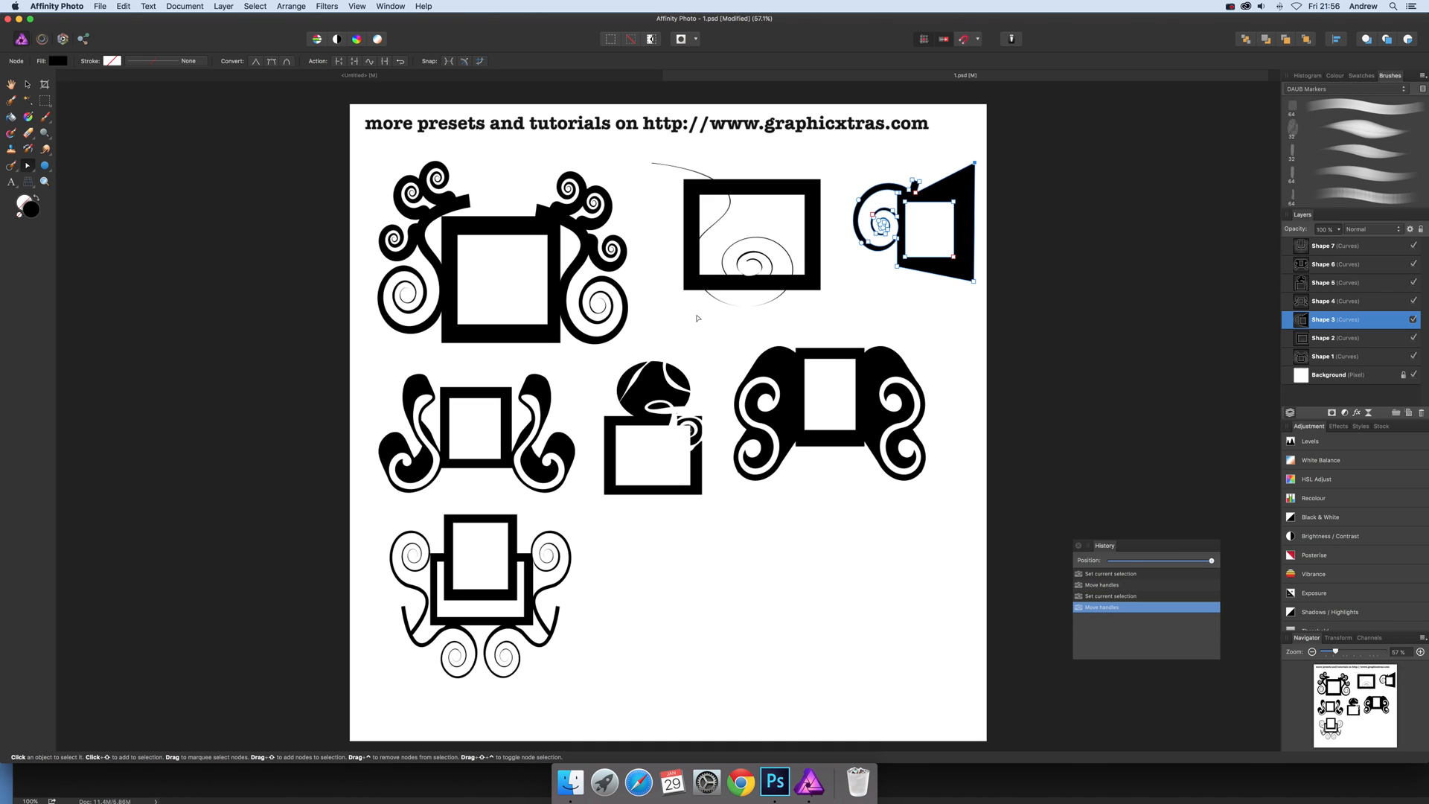
pyautogui.moveTo(695, 315)
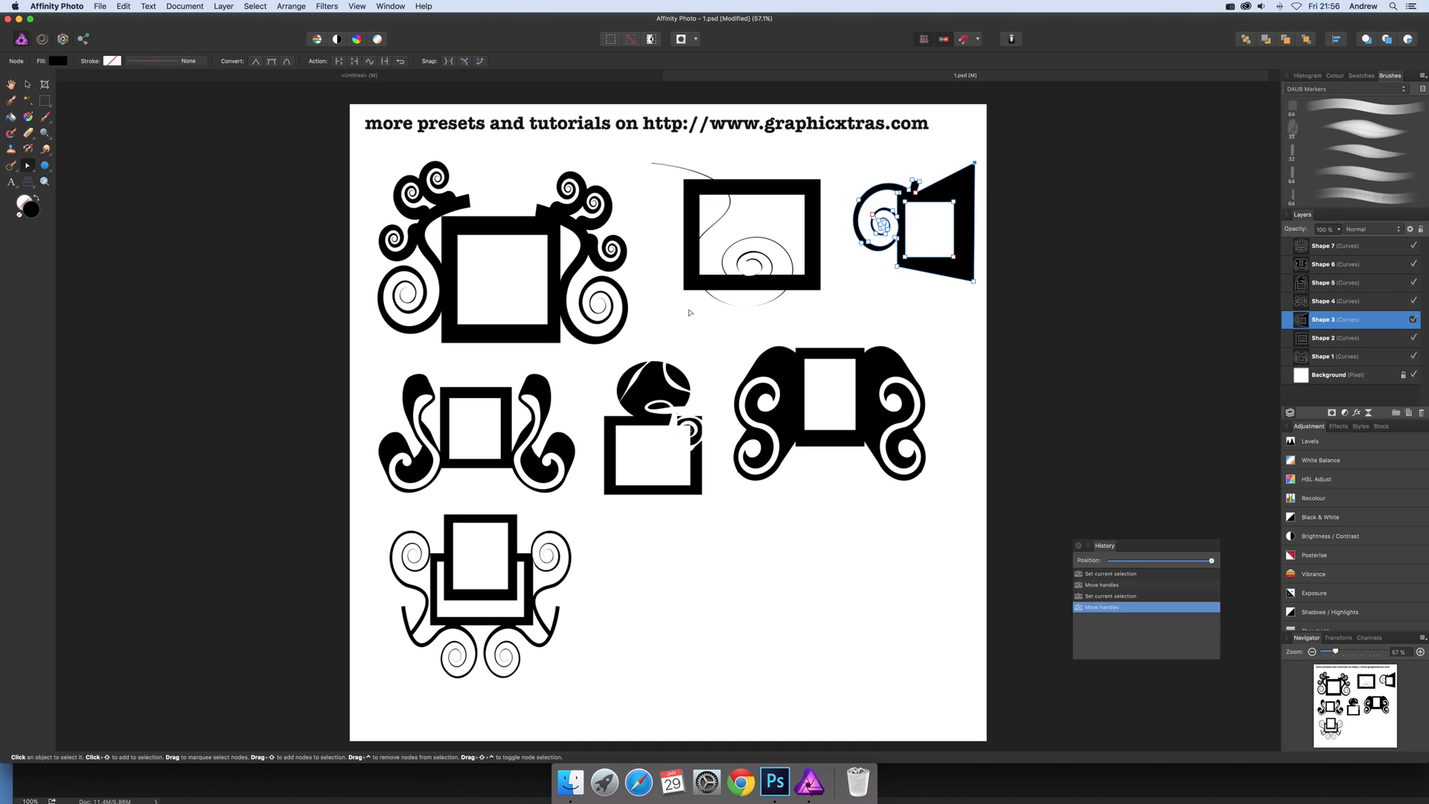
pyautogui.moveTo(366, 520)
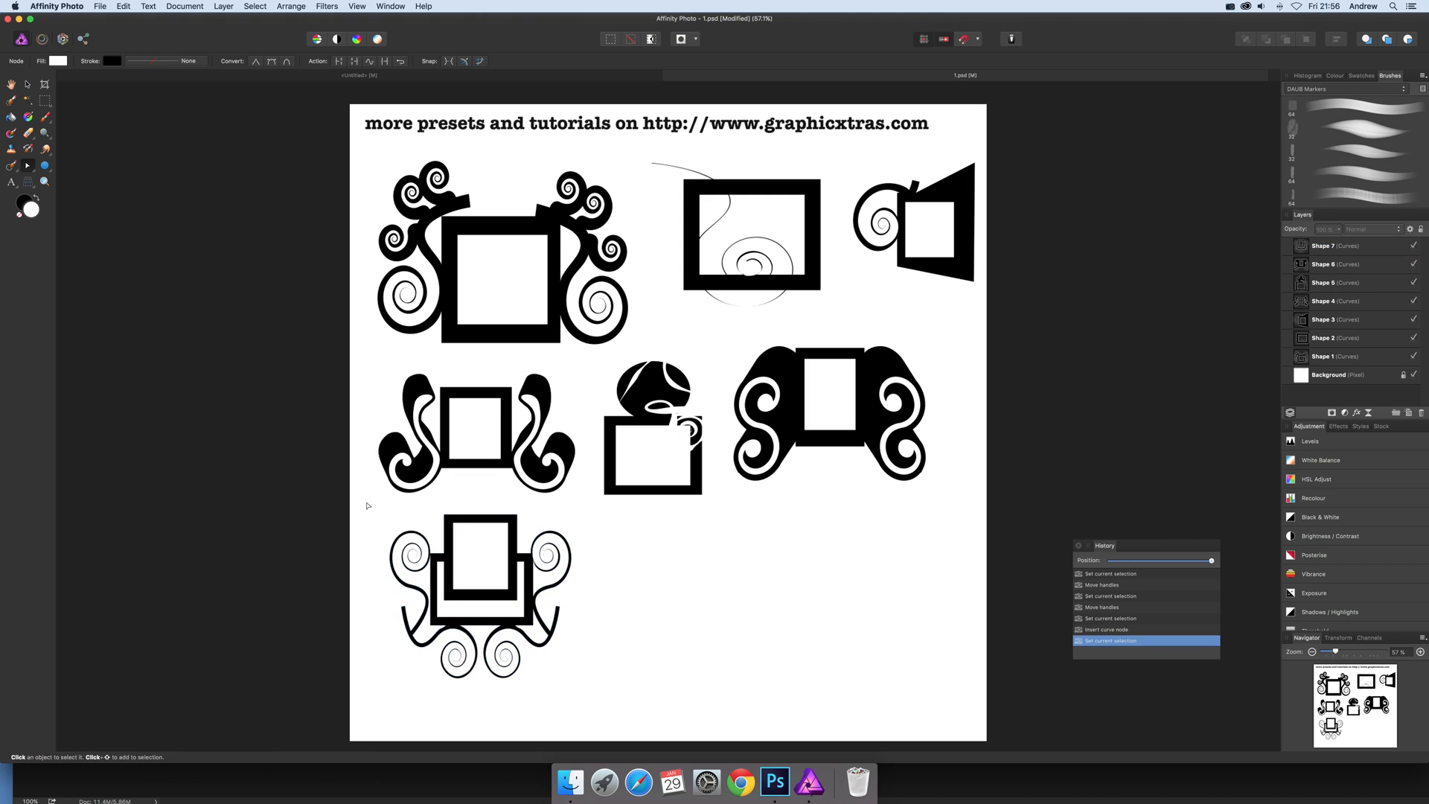
# - Copy the bottom swirly frame into the untitled document, scale it to fill the page, then browse Select and Layer menus
pyautogui.click(483, 593)
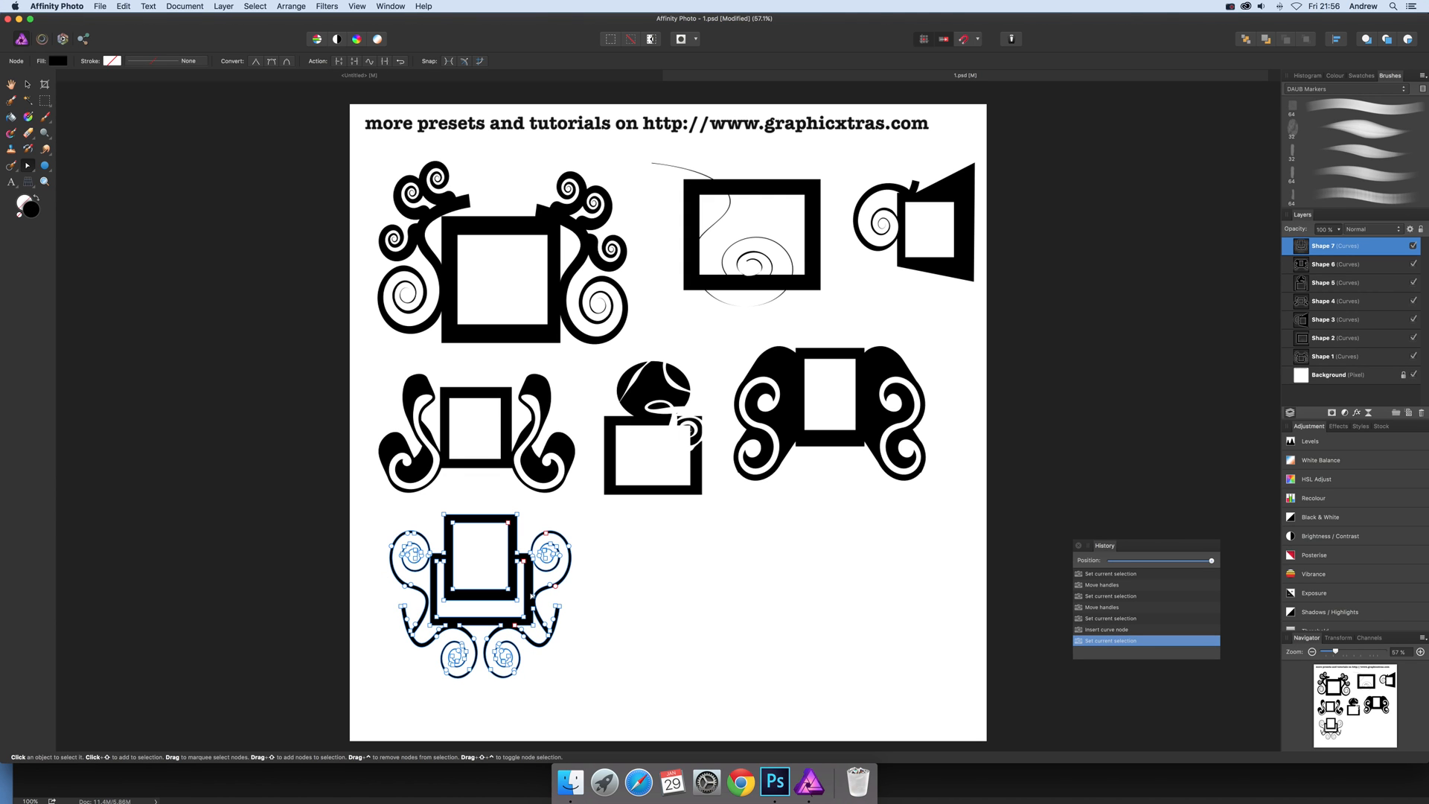
pyautogui.moveTo(383, 484)
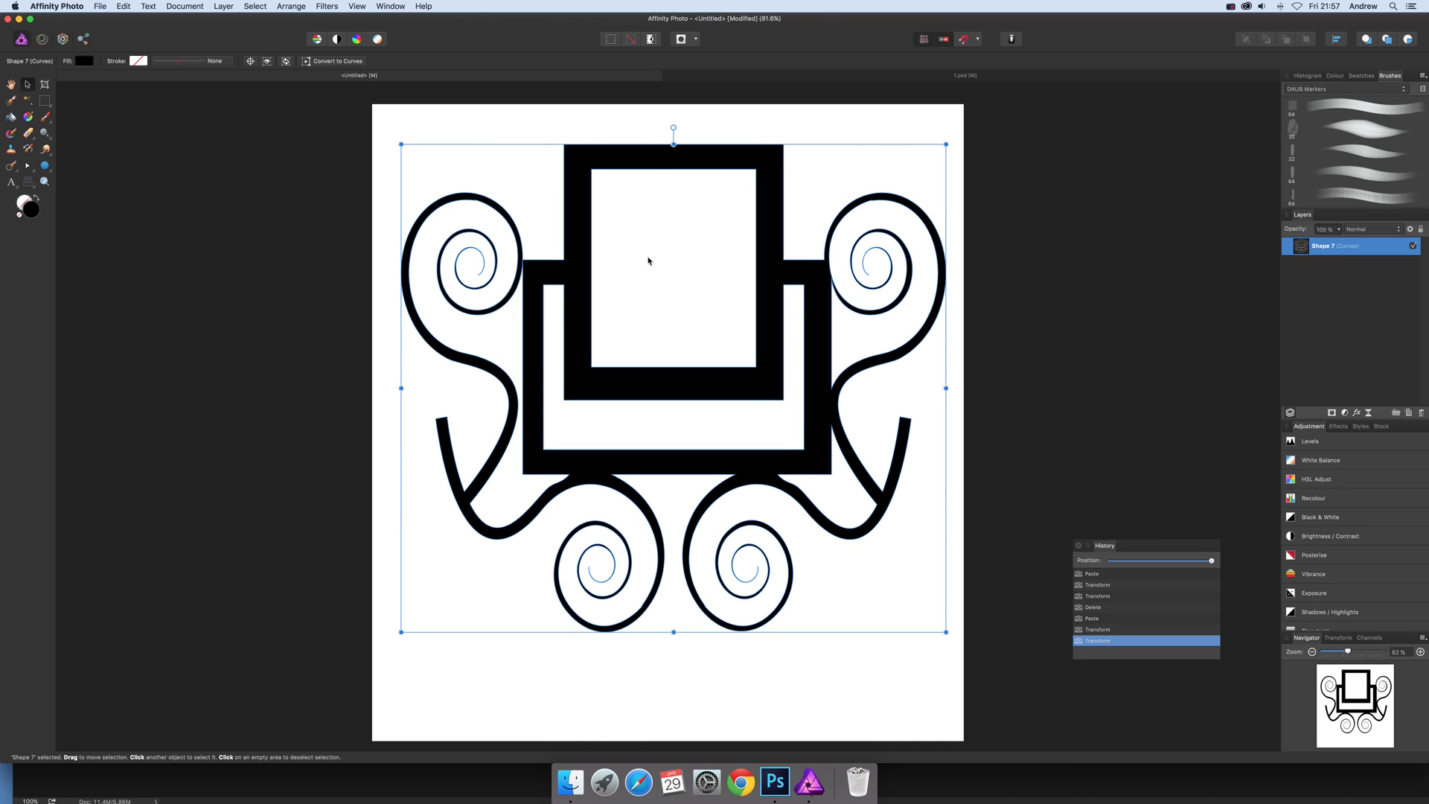
pyautogui.moveTo(626, 245)
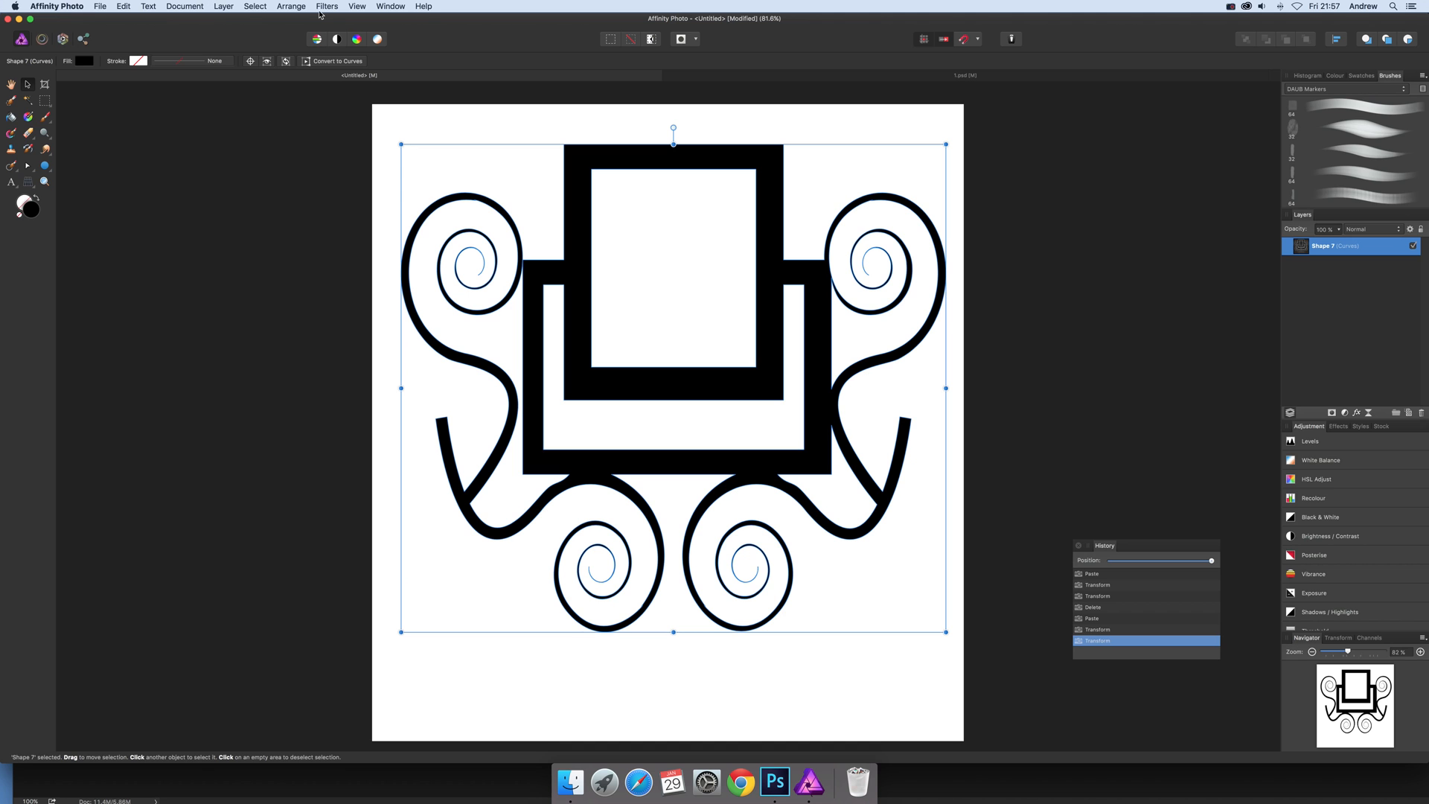
pyautogui.click(255, 6)
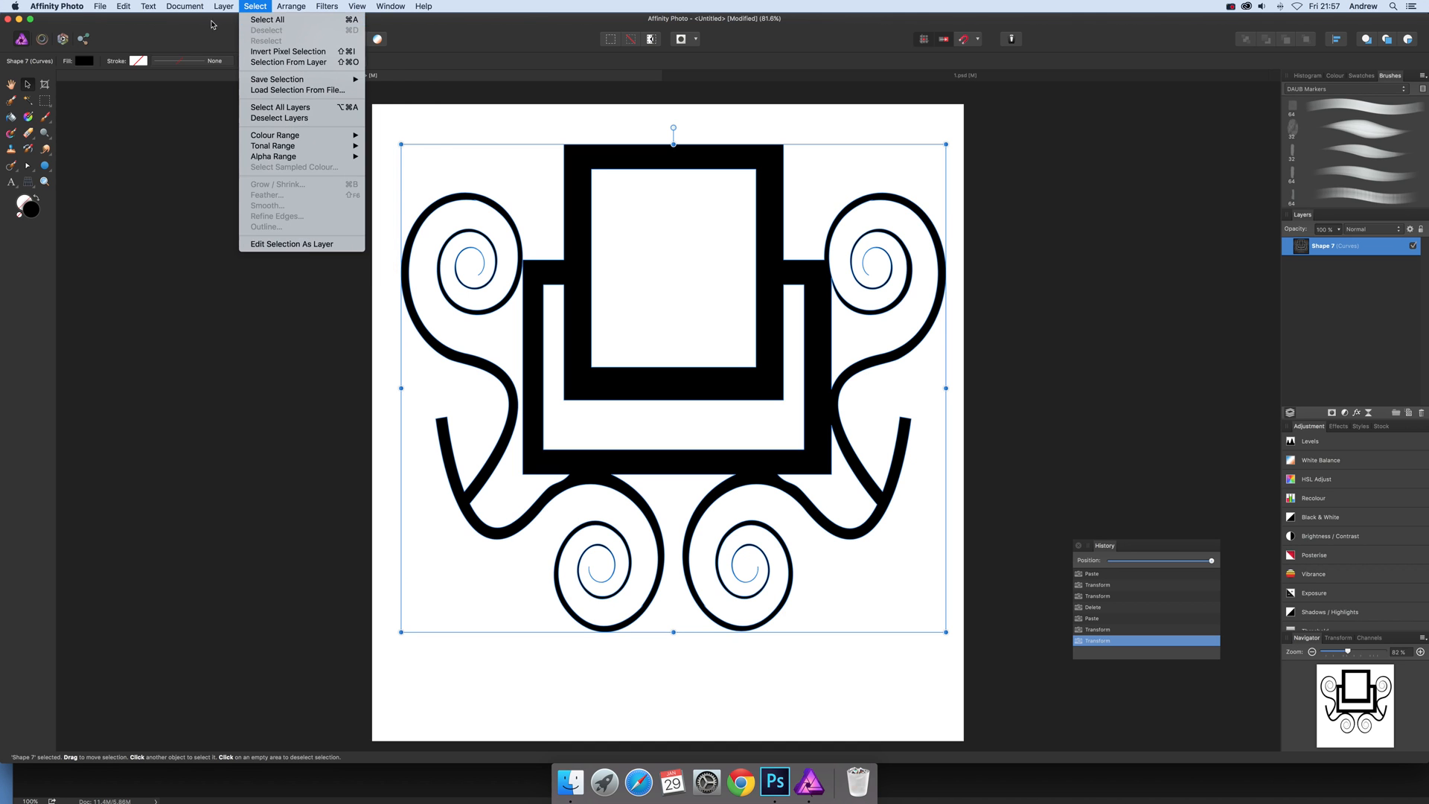
pyautogui.click(224, 6)
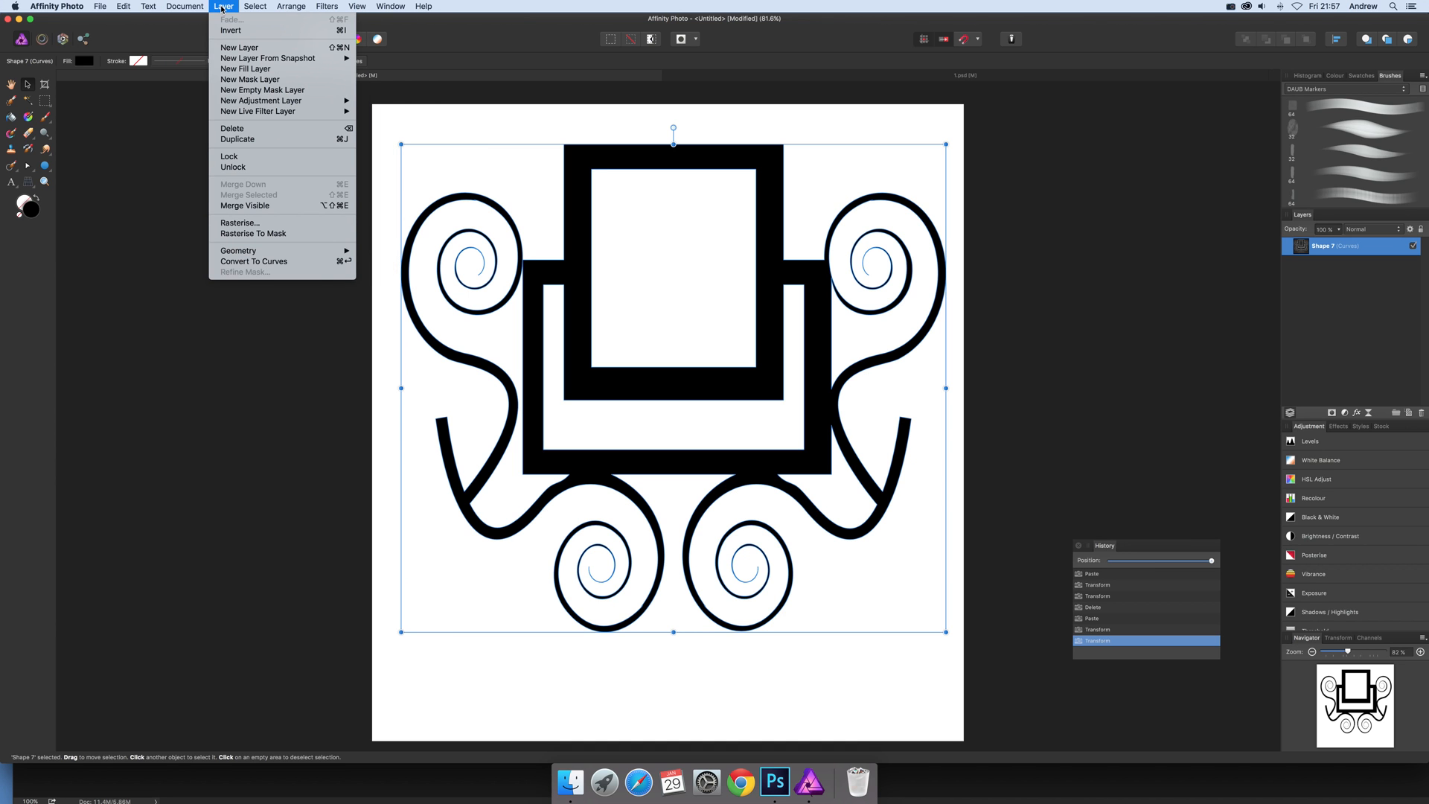